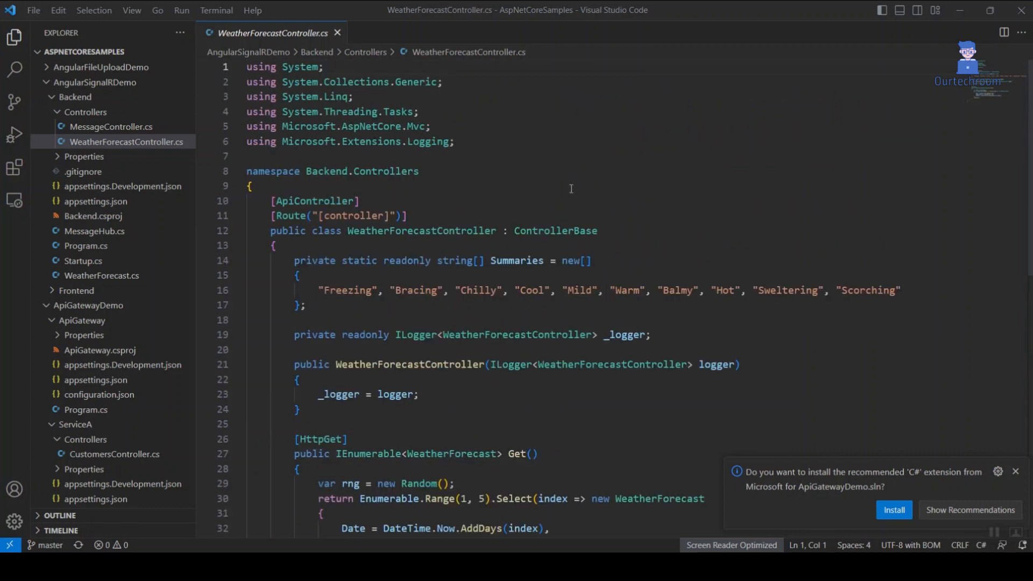
Step: Review WeatherForecastController.cs, then switch to MessageController.cs in the Backend Controllers folder and scroll through it
{"action": "scroll", "scroll_direction": "down", "scroll_amount": 3}
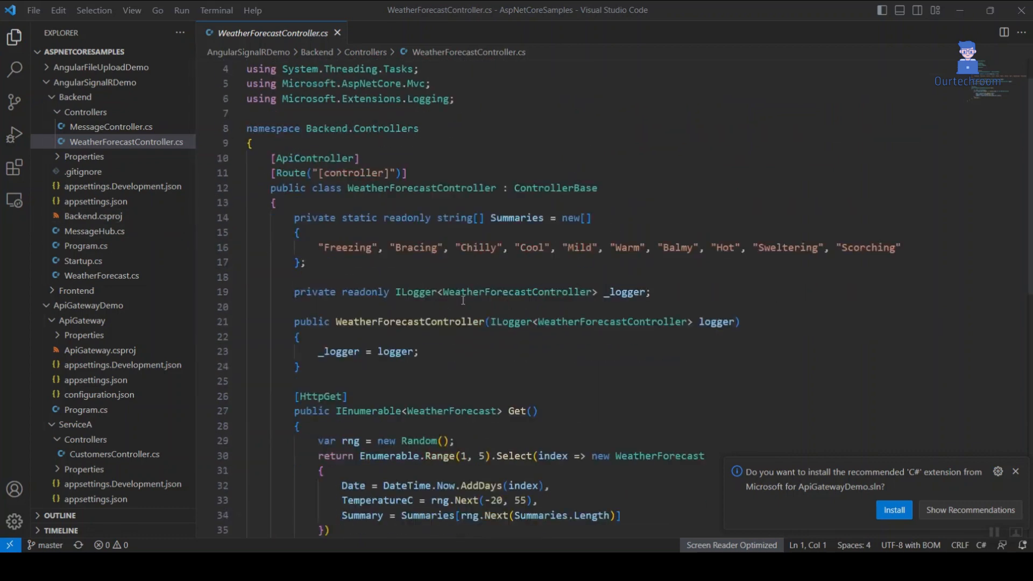
{"action": "scroll", "scroll_direction": "down", "scroll_amount": 3}
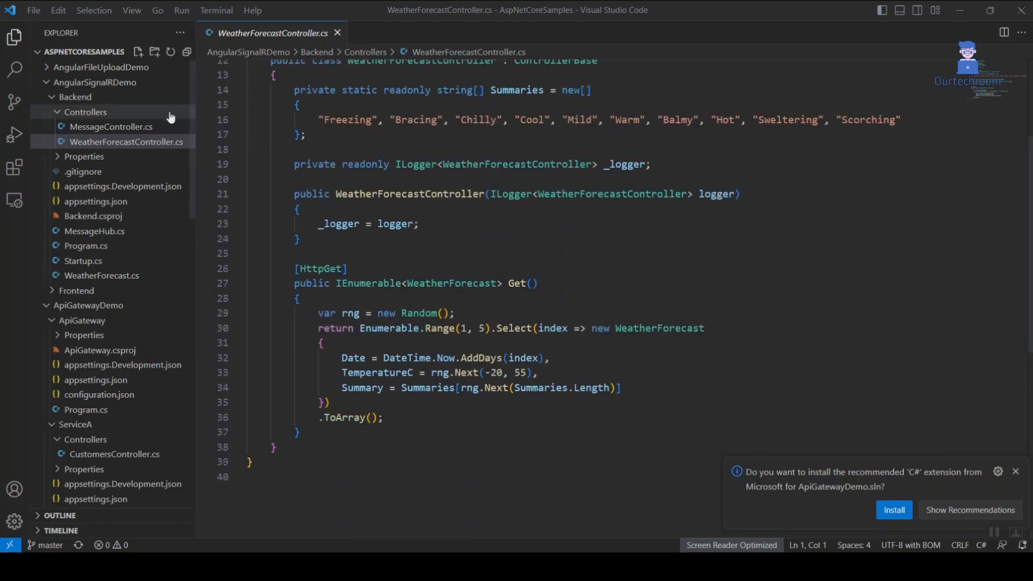
{"action": "left_click", "coordinate": [107, 127]}
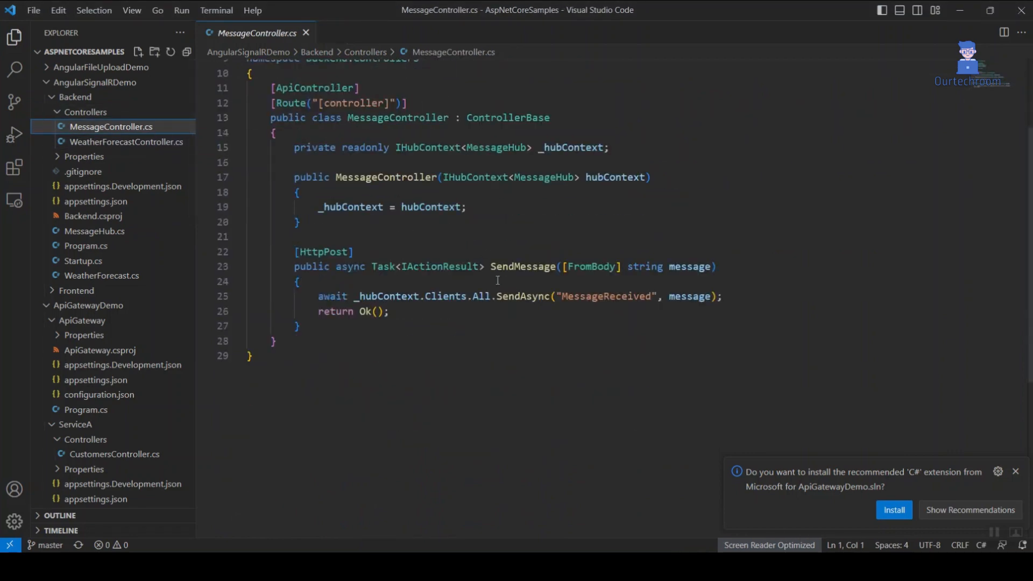
{"action": "scroll", "scroll_direction": "down", "scroll_amount": 3}
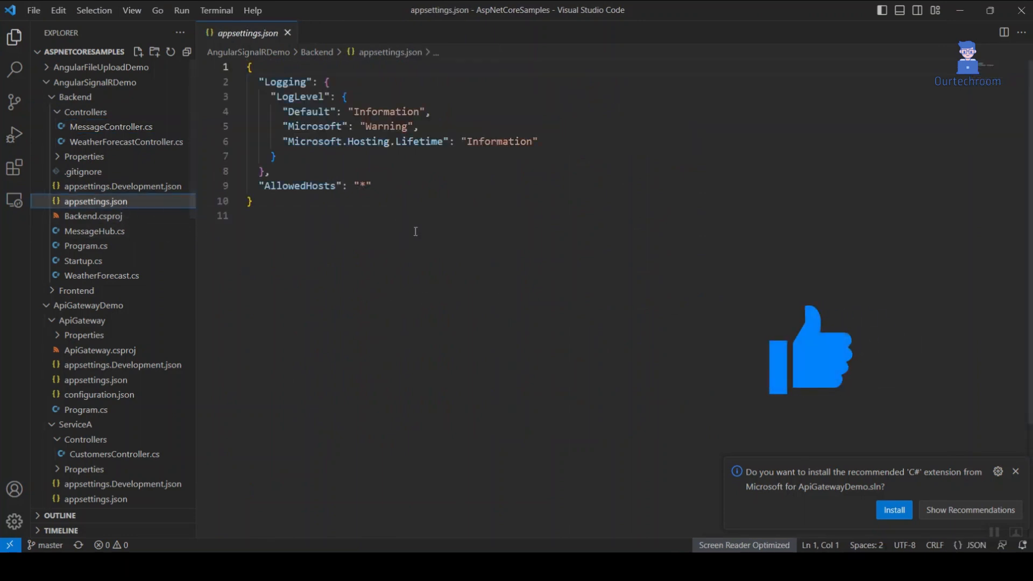
{"action": "left_click", "coordinate": [109, 127]}
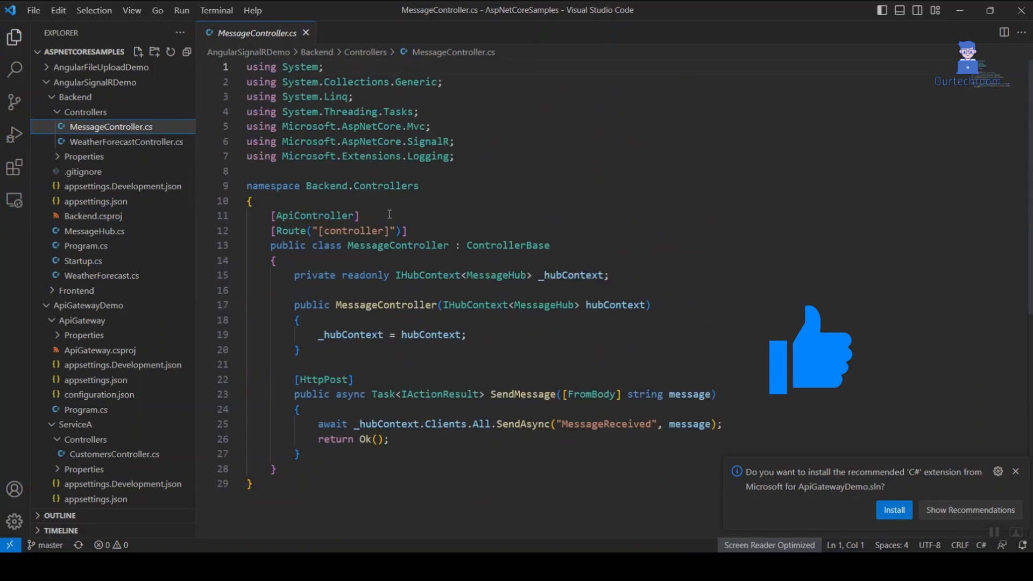
{"action": "scroll", "scroll_direction": "down", "scroll_amount": 3}
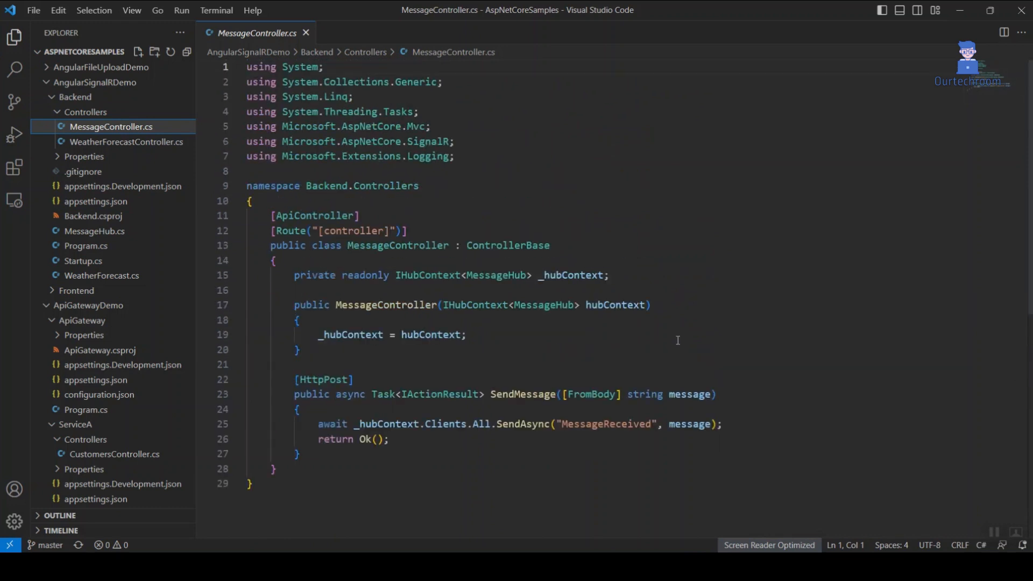
{"action": "scroll", "scroll_direction": "down", "scroll_amount": 3}
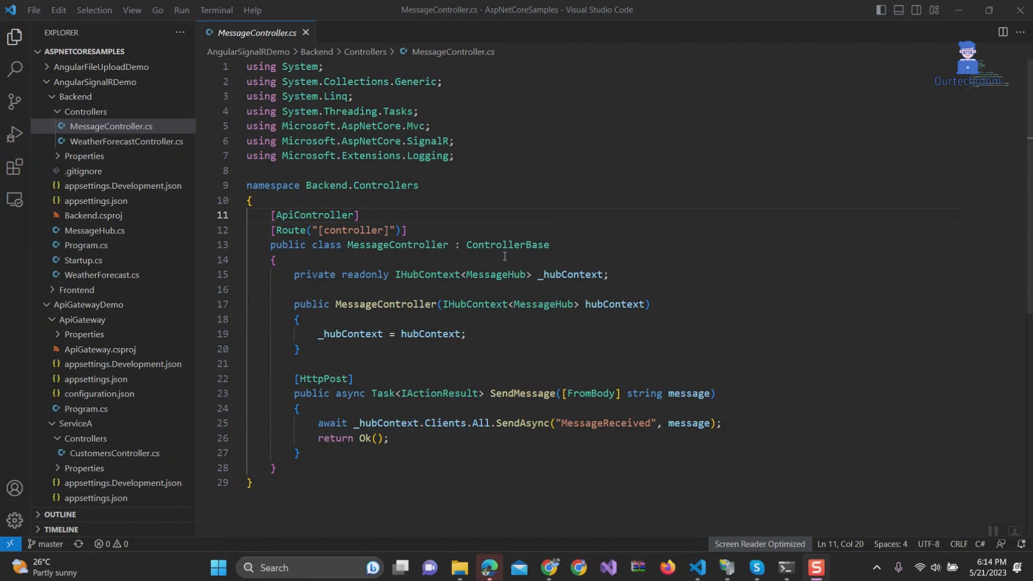
Step: Find Preferences: Color Theme in the Command Palette via 'color' and browse the theme list
{"action": "key", "text": "Ctrl+Shift+P"}
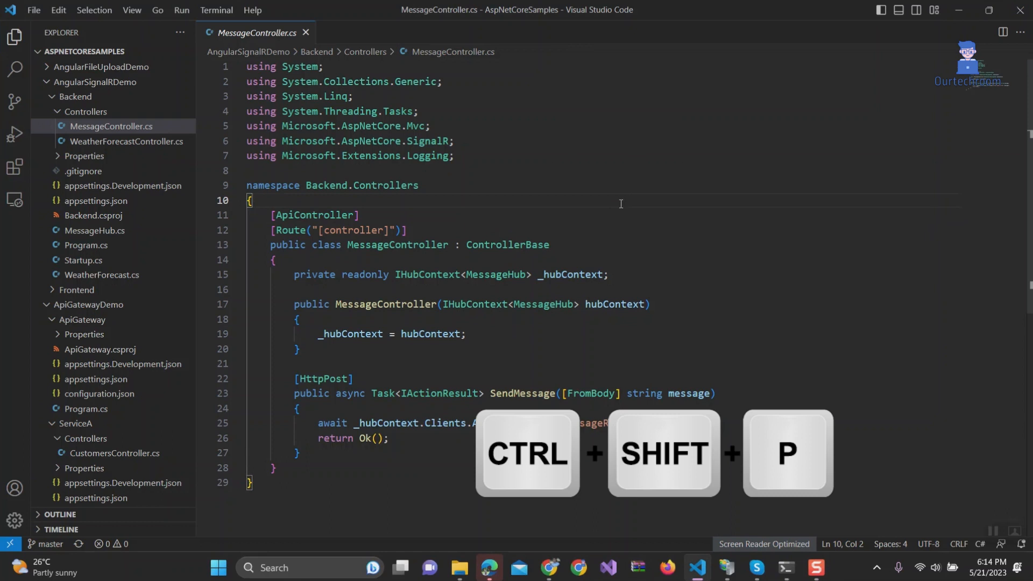
{"action": "key", "text": "Ctrl+Shift+P"}
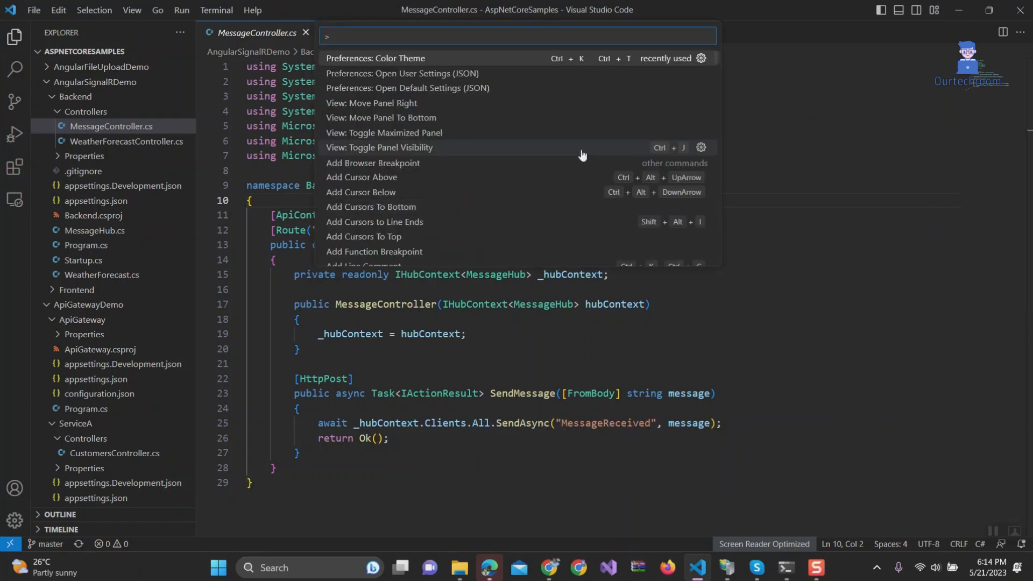
{"action": "type", "text": "color the"}
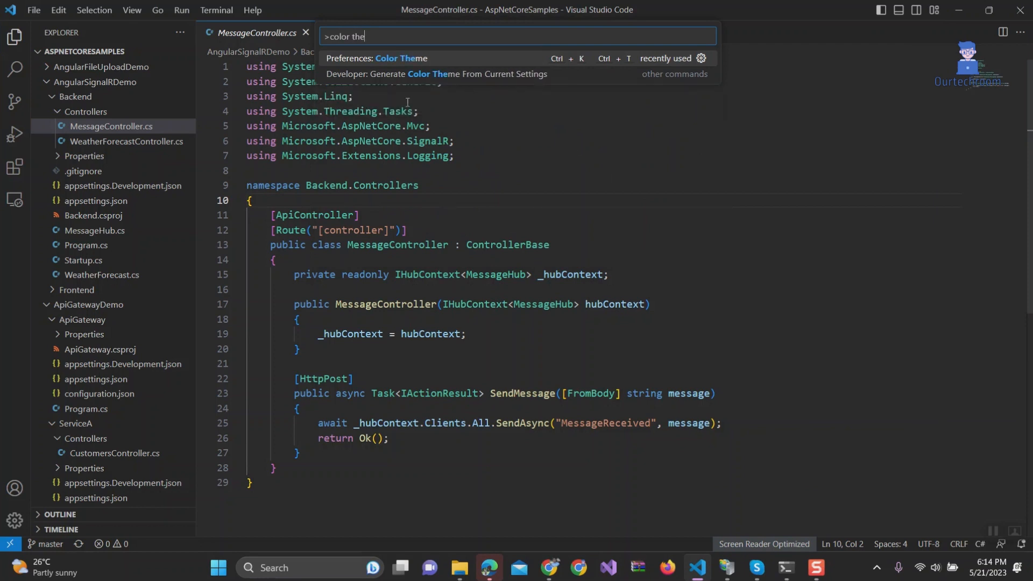
{"action": "left_click", "coordinate": [394, 59]}
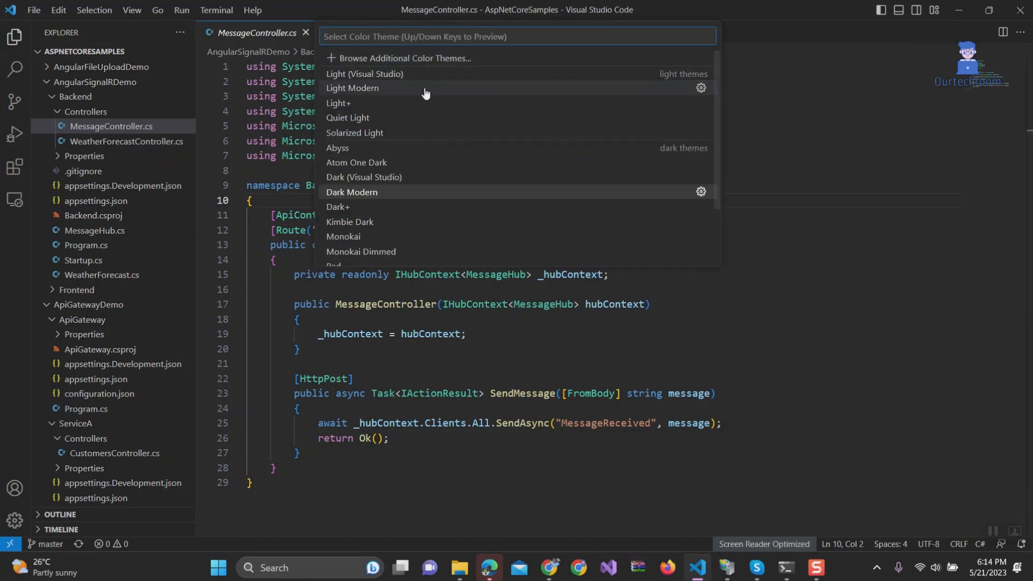
{"action": "scroll", "scroll_direction": "down", "scroll_amount": 3}
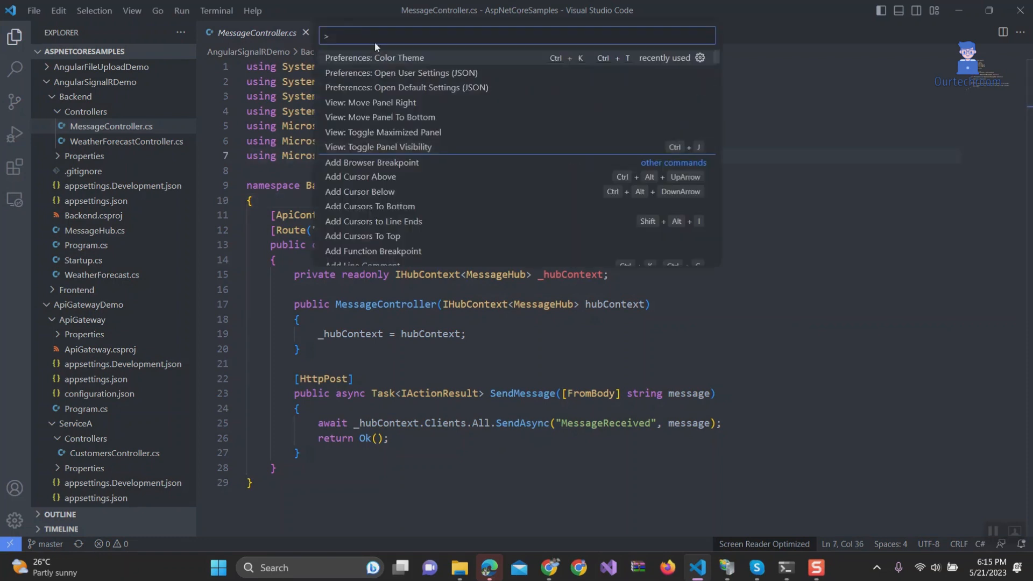
Step: Browse additional marketplace color themes and install the Ayu Dark theme extension
{"action": "left_click", "coordinate": [374, 57]}
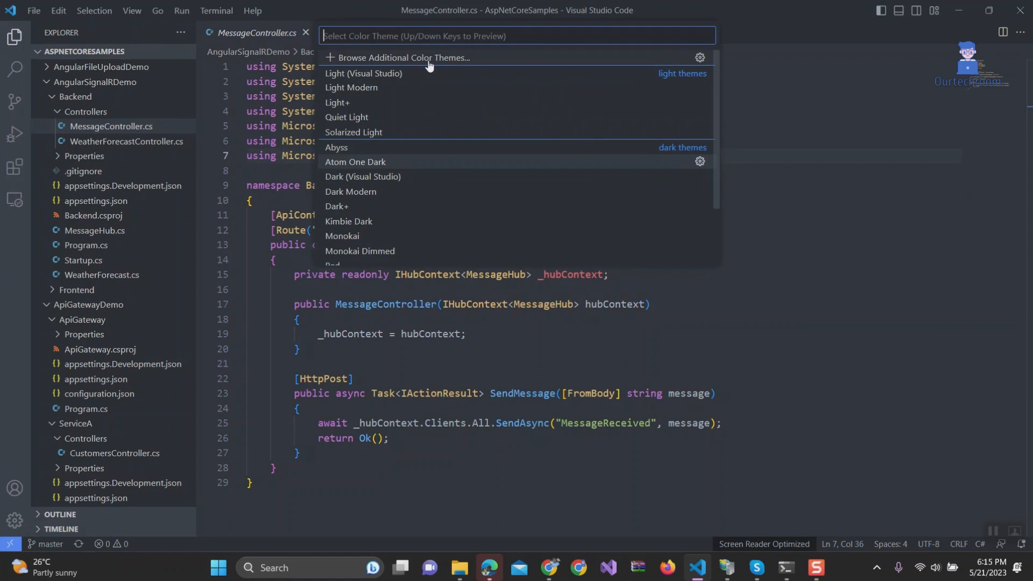
{"action": "left_click", "coordinate": [405, 57]}
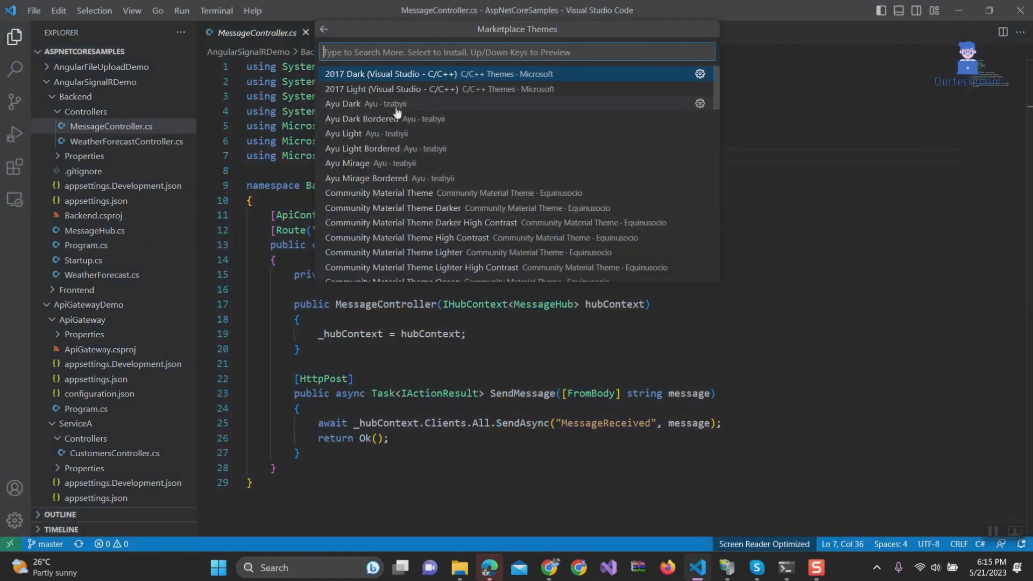
{"action": "left_click", "coordinate": [342, 105]}
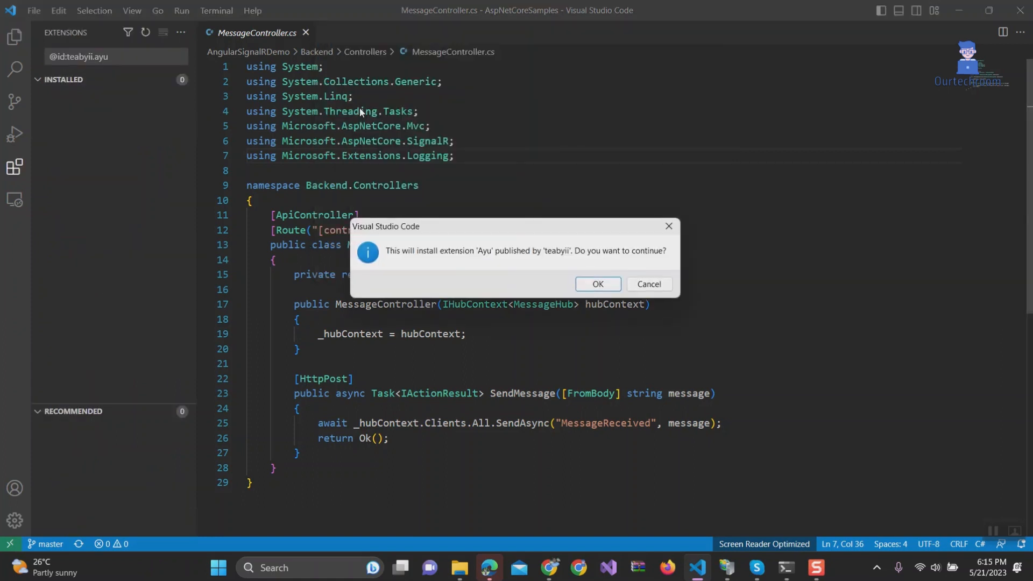
{"action": "left_click", "coordinate": [599, 284]}
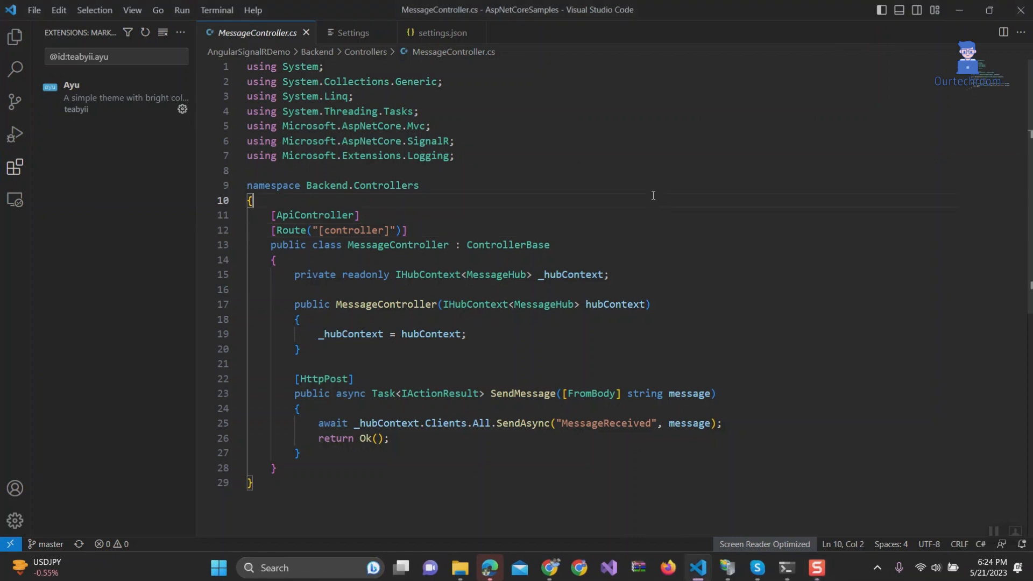
Step: In Settings, search 'color theme', set Workbench: Color Theme to Ayu Mirage, and return to the code
{"action": "key", "text": "ctrl+,"}
{"action": "type", "text": "c"}
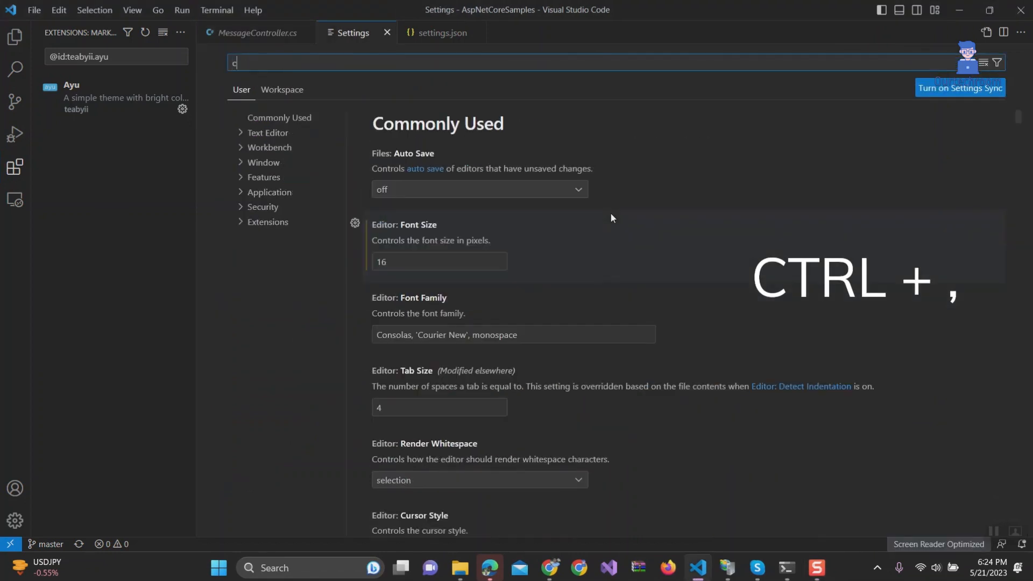
{"action": "type", "text": "olor theme"}
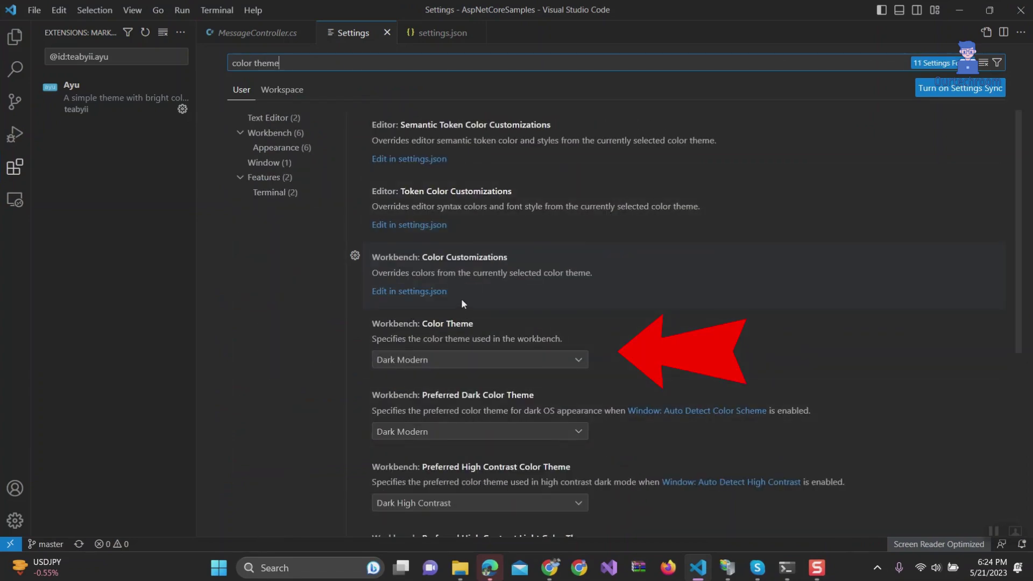
{"action": "left_click", "coordinate": [479, 359]}
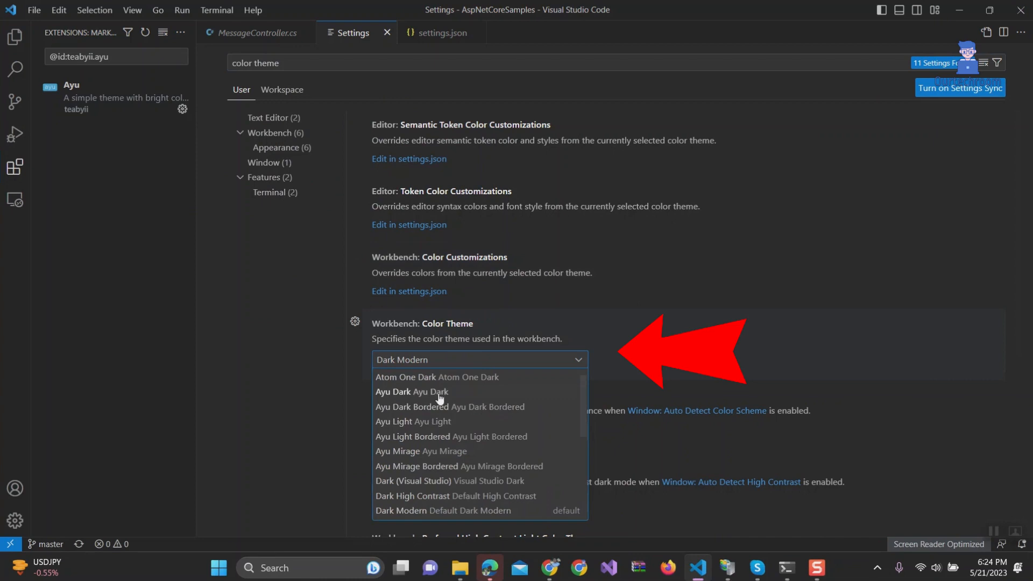
{"action": "left_click", "coordinate": [397, 451]}
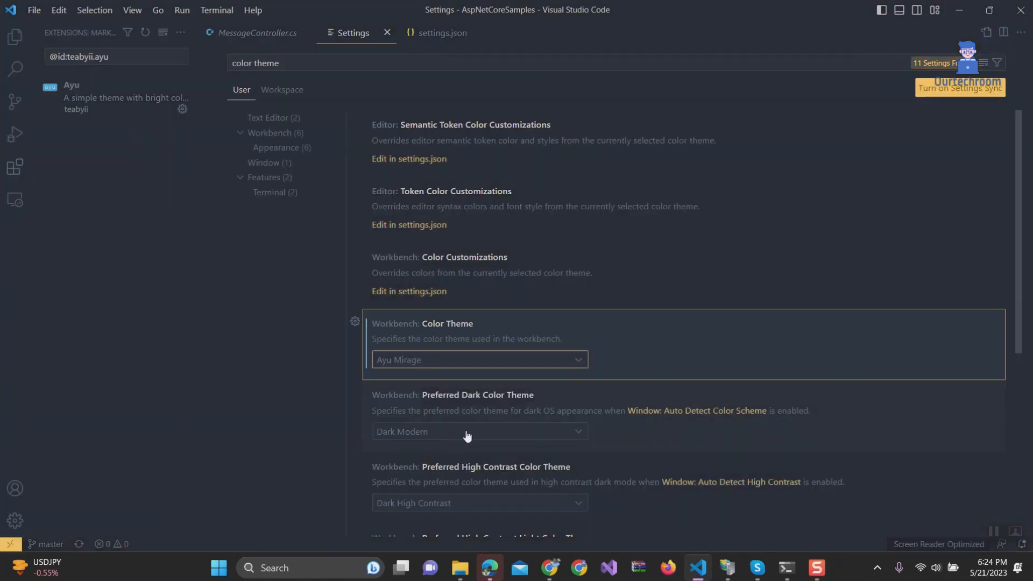
{"action": "mouse_move", "coordinate": [553, 325]}
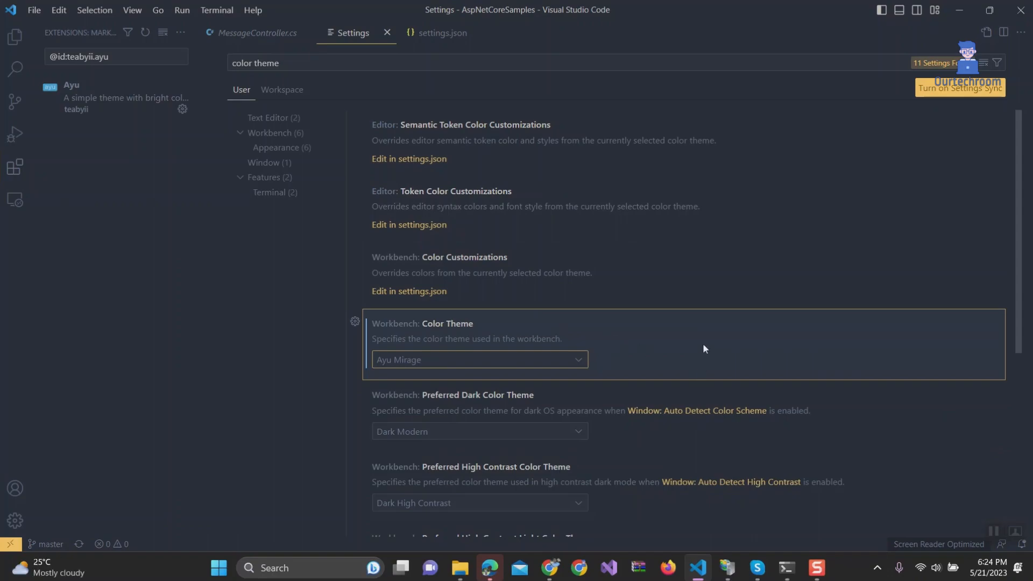
{"action": "left_click", "coordinate": [259, 32]}
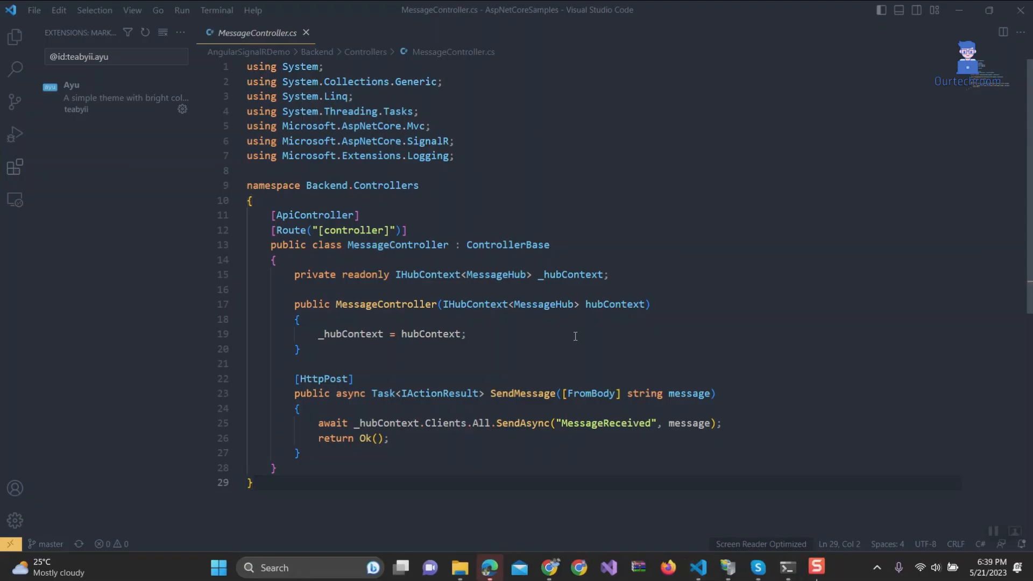
{"action": "mouse_move", "coordinate": [568, 185]}
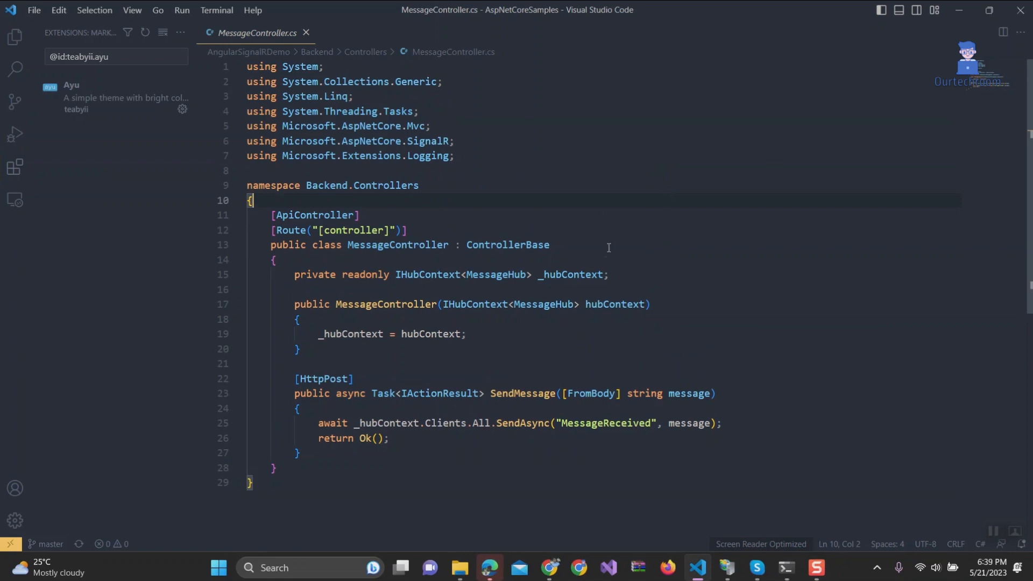
Step: In the user settings JSON, delete the workbench.colorTheme line so the default dark theme returns
{"action": "key", "text": "Ctrl+Shift+P"}
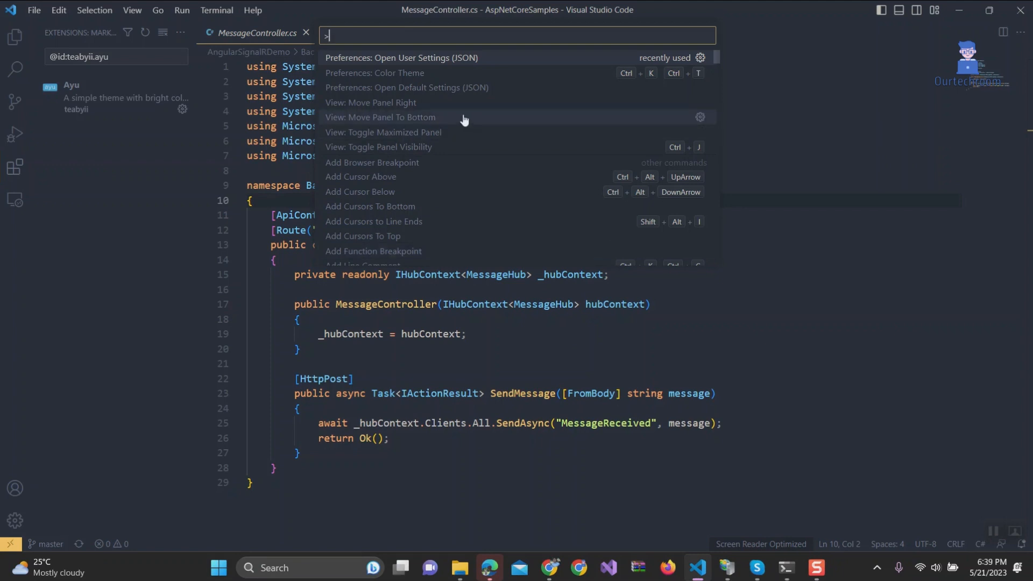
{"action": "mouse_move", "coordinate": [481, 64]}
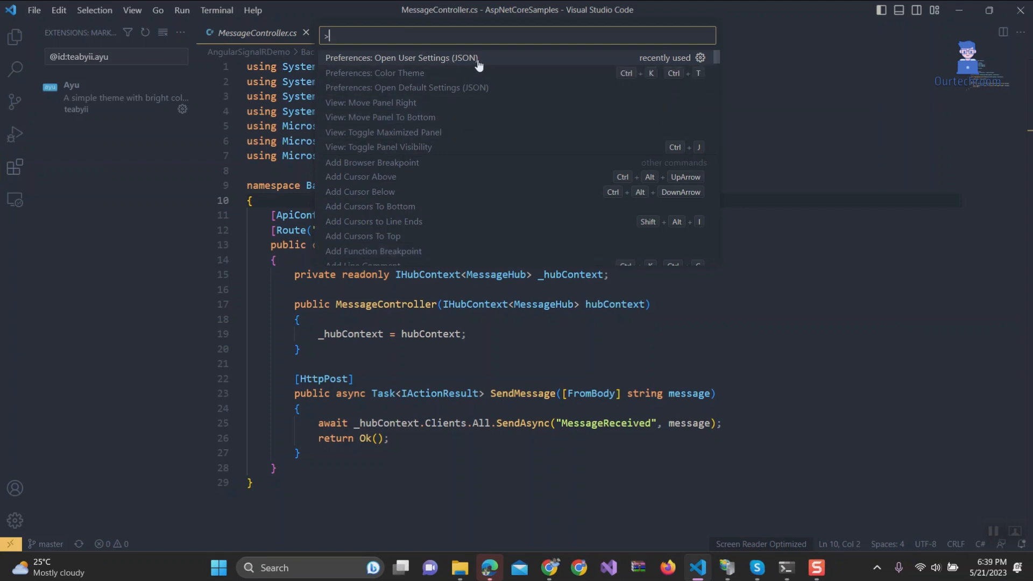
{"action": "left_click", "coordinate": [402, 59]}
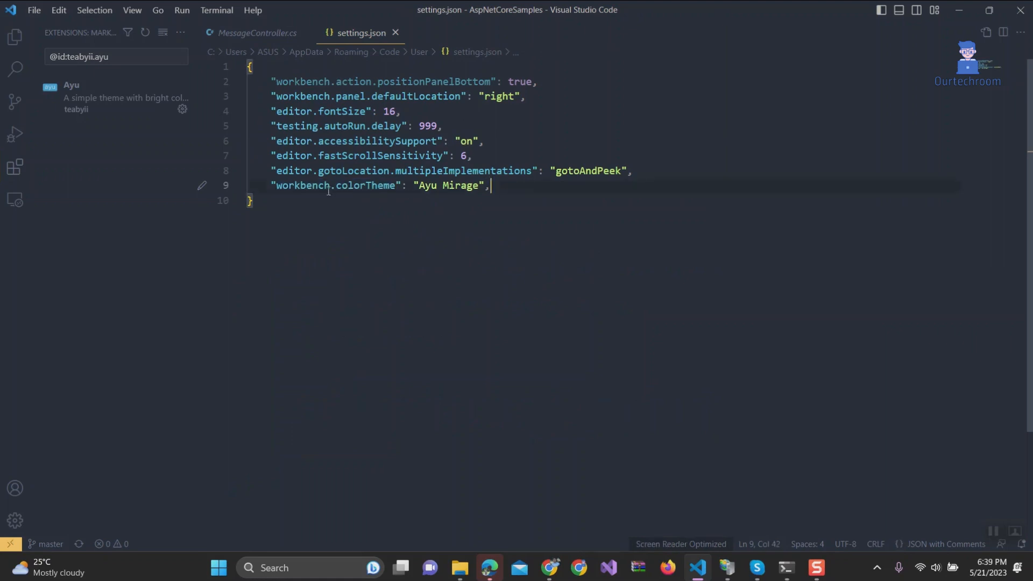
{"action": "double_click", "coordinate": [334, 185]}
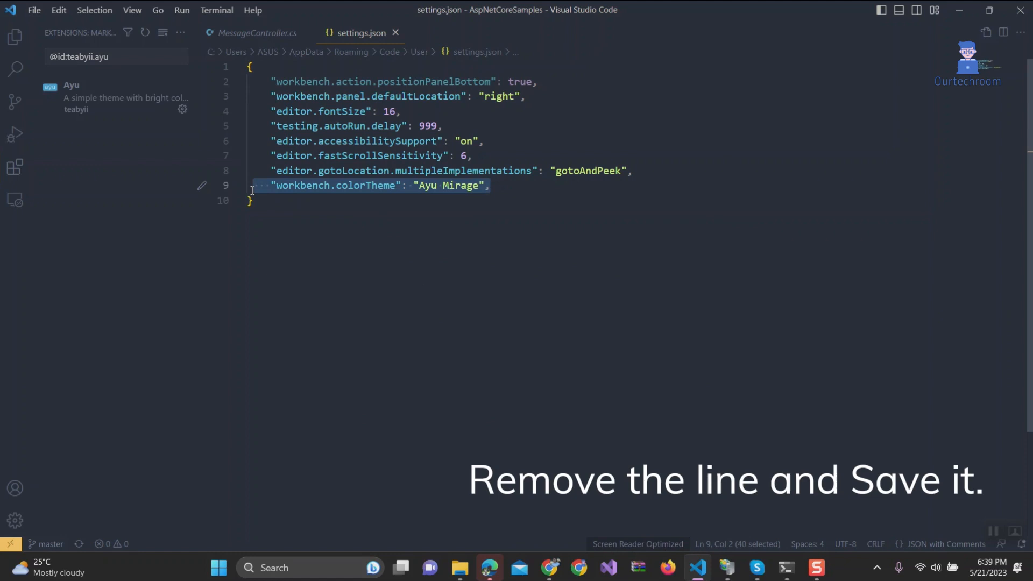
{"action": "key", "text": "Delete"}
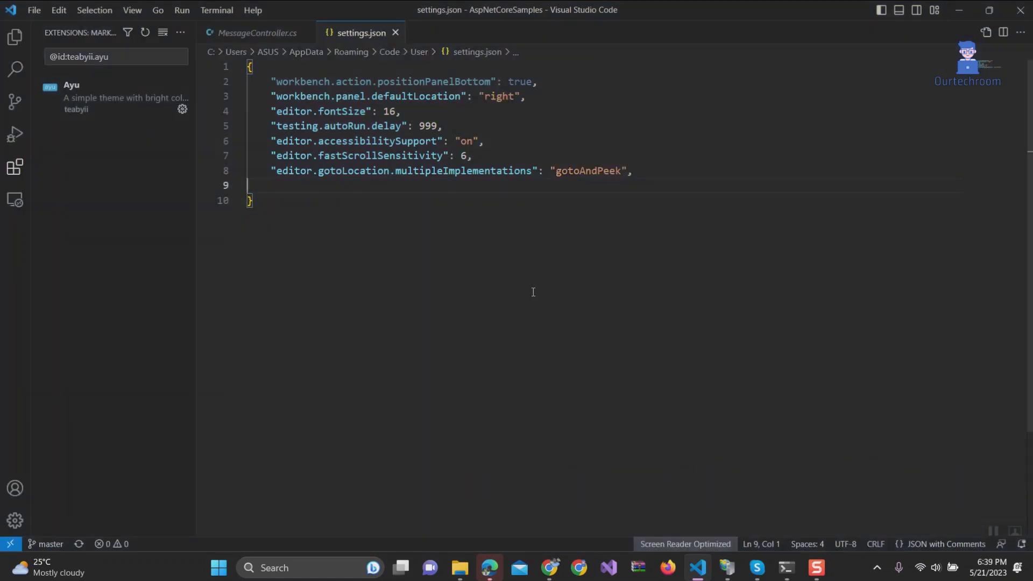
{"action": "mouse_move", "coordinate": [988, 469]}
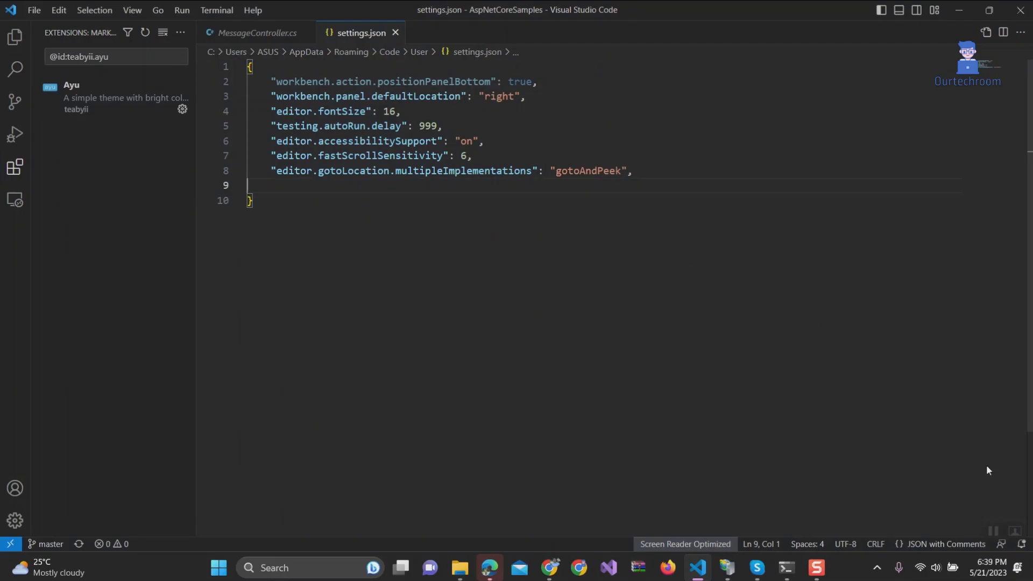